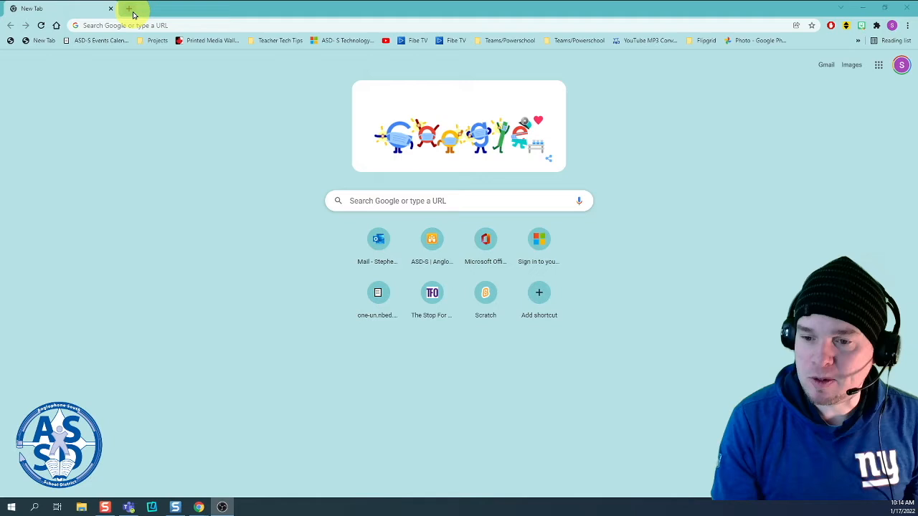
- Navigate to auth.flipgrid.com/educator to load the Flipgrid educator dashboard
type("https://auth.flipgrid.com/educator")
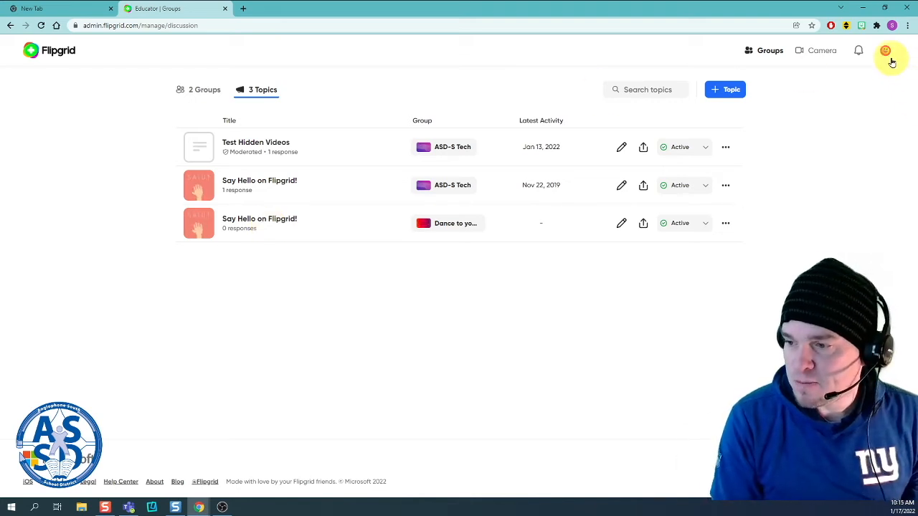
- Go to your Flipgrid profile page via the account avatar menu
left_click(887, 51)
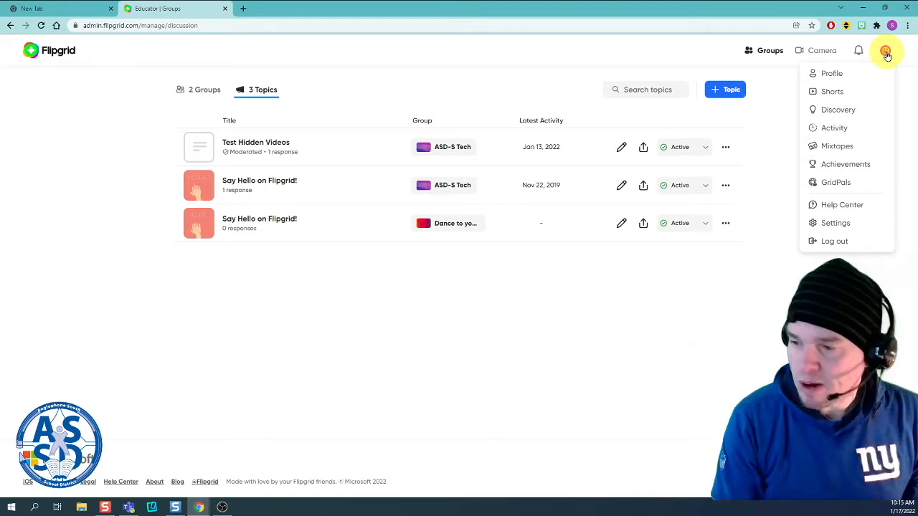
mouse_move(832, 73)
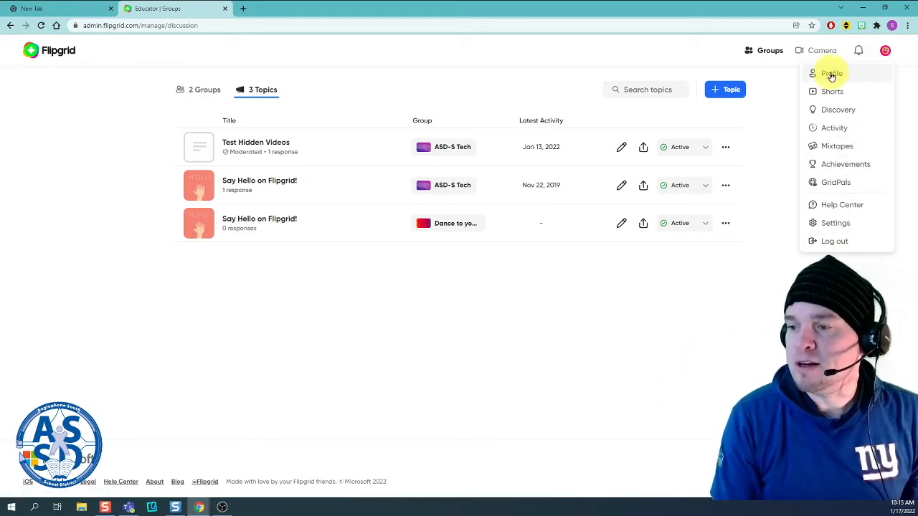
left_click(832, 73)
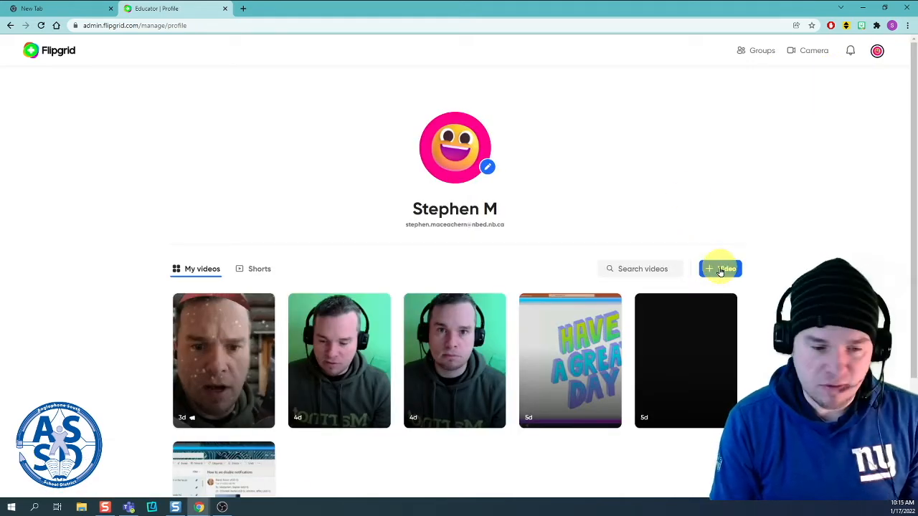
- Start a new profile video and reveal the camera's extra recording options
left_click(720, 269)
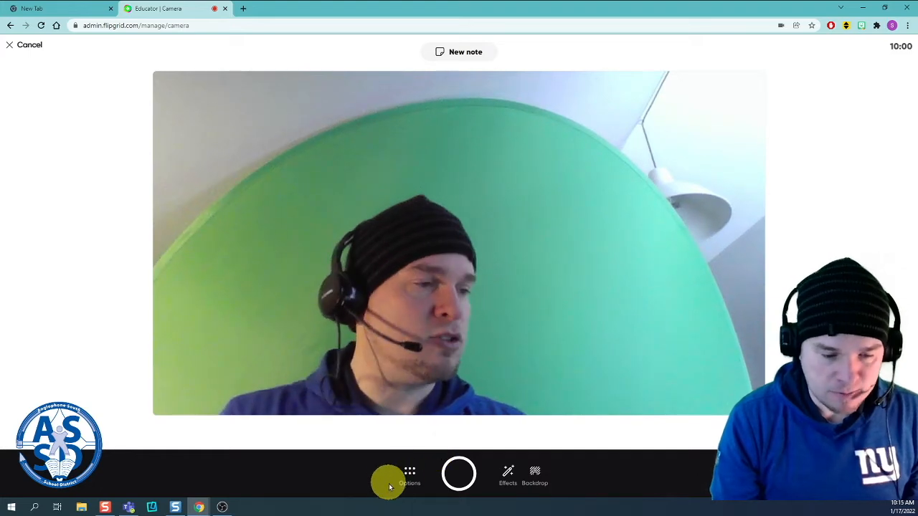
left_click(411, 476)
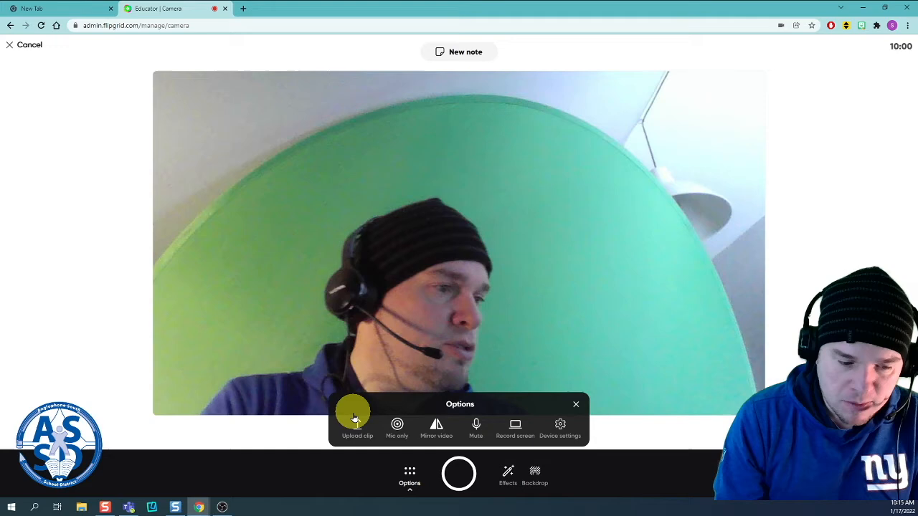
- Choose Upload clip and bring up the file browser to select a video
left_click(357, 428)
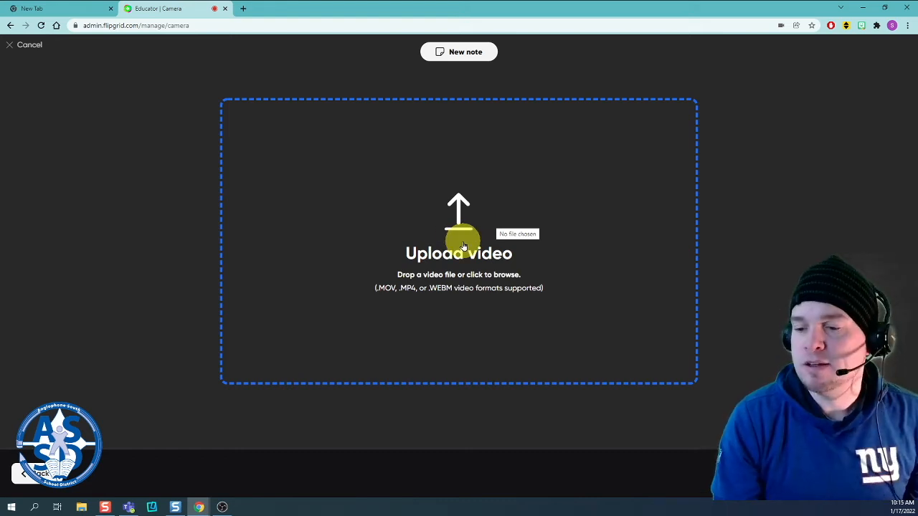
mouse_move(462, 227)
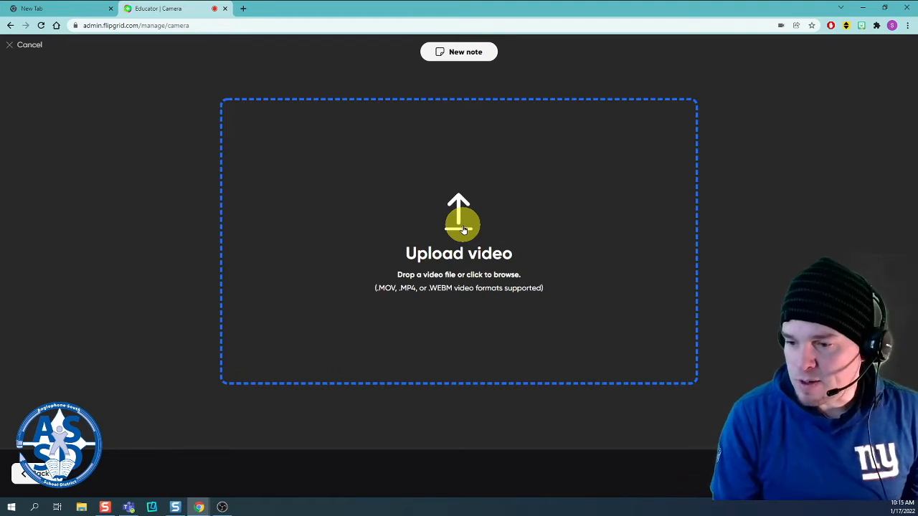
left_click(459, 229)
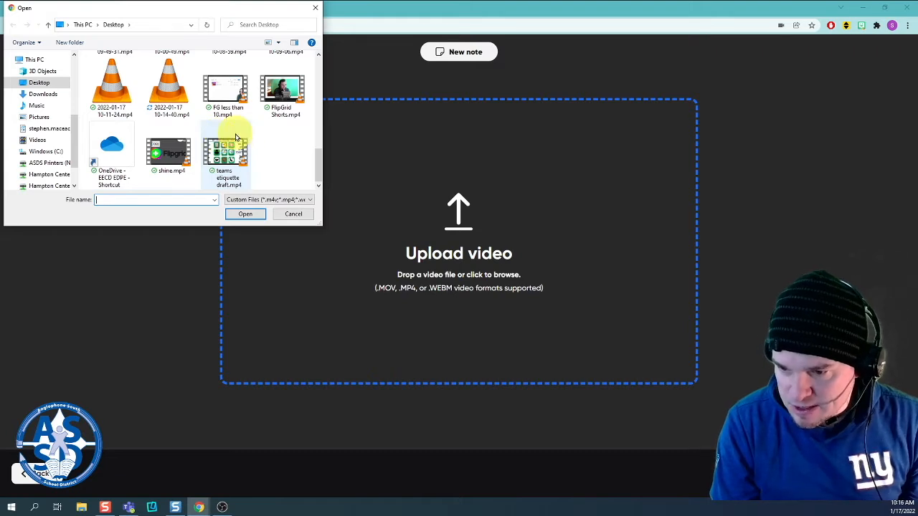
- Select FG less than 10.mp4 from the Desktop and upload it
left_click(270, 199)
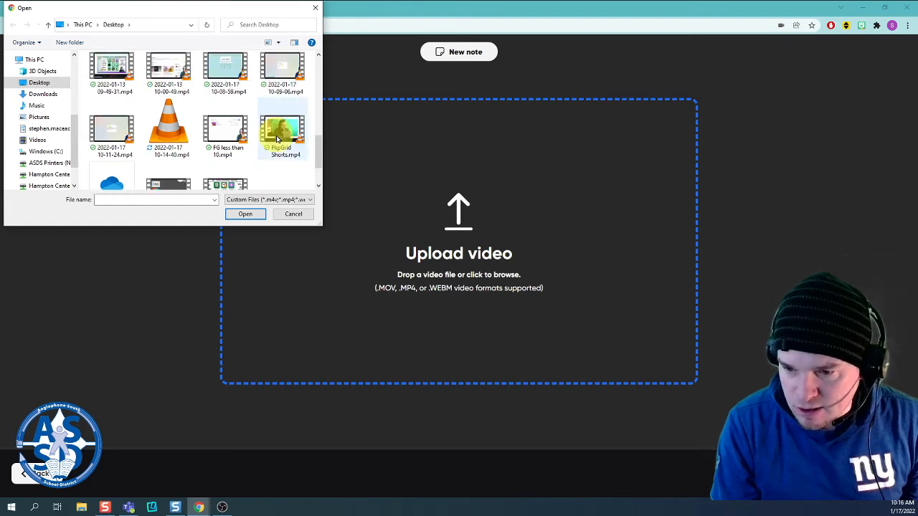
left_click(227, 129)
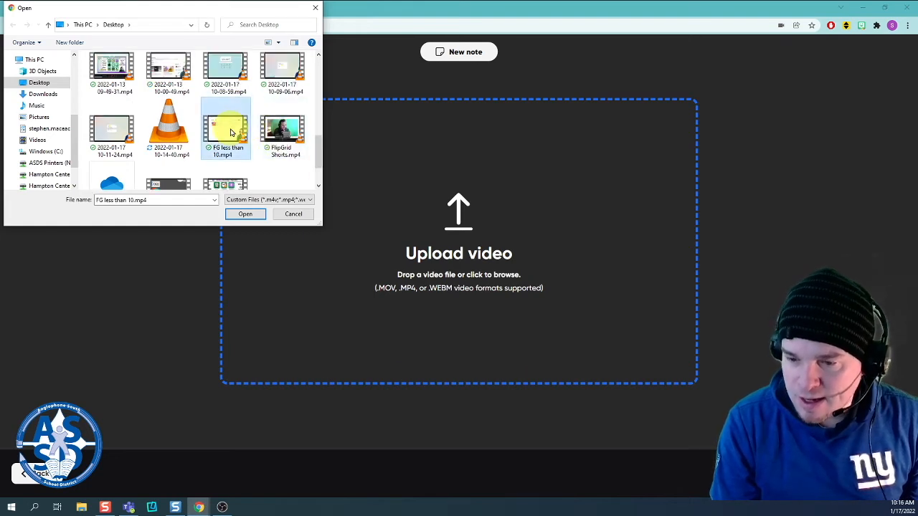
left_click(293, 213)
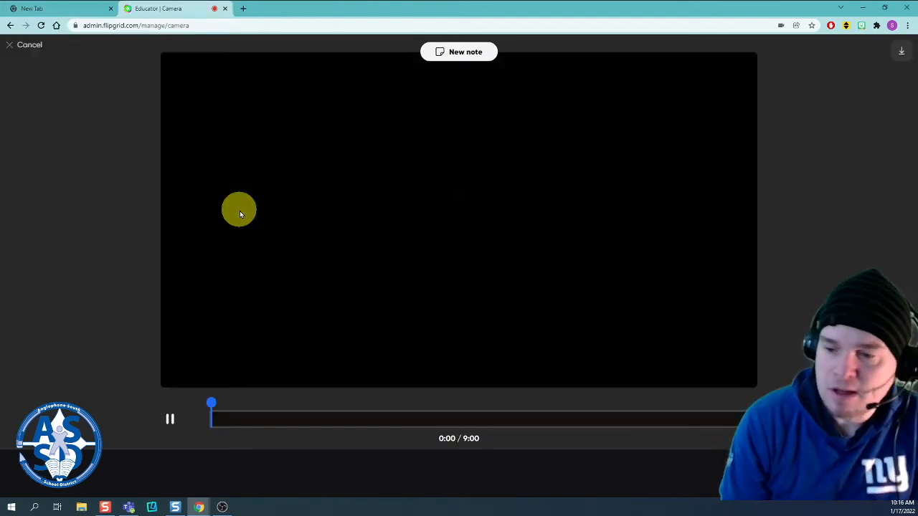
mouse_move(201, 337)
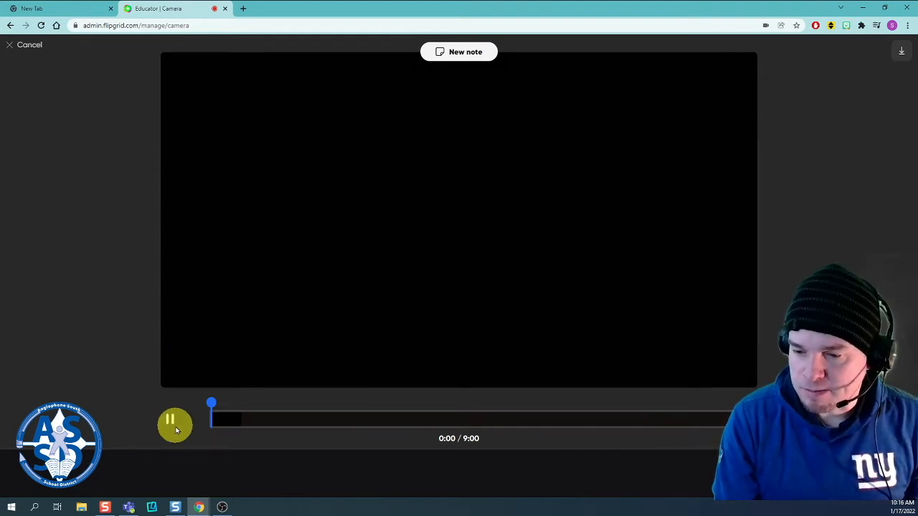
- Play the uploaded clip's opening title, then pause it a few seconds in
left_click(171, 422)
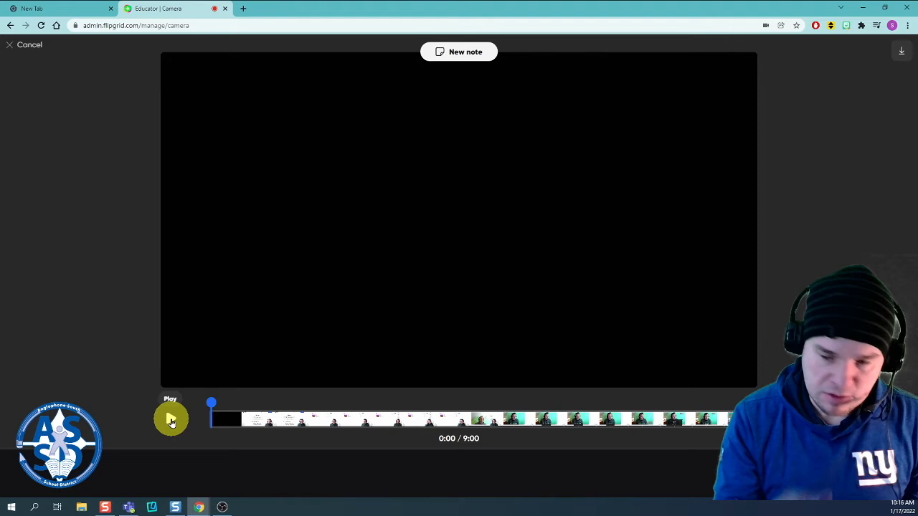
left_click(171, 418)
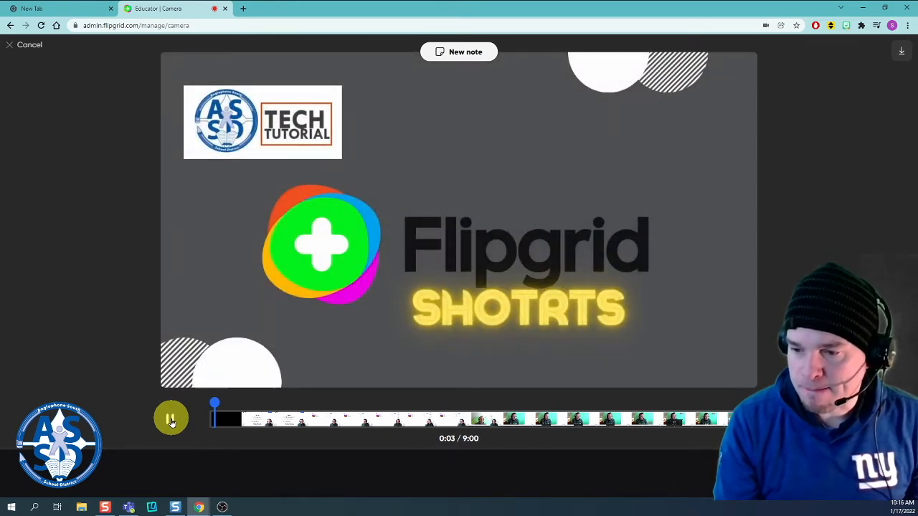
left_click(170, 419)
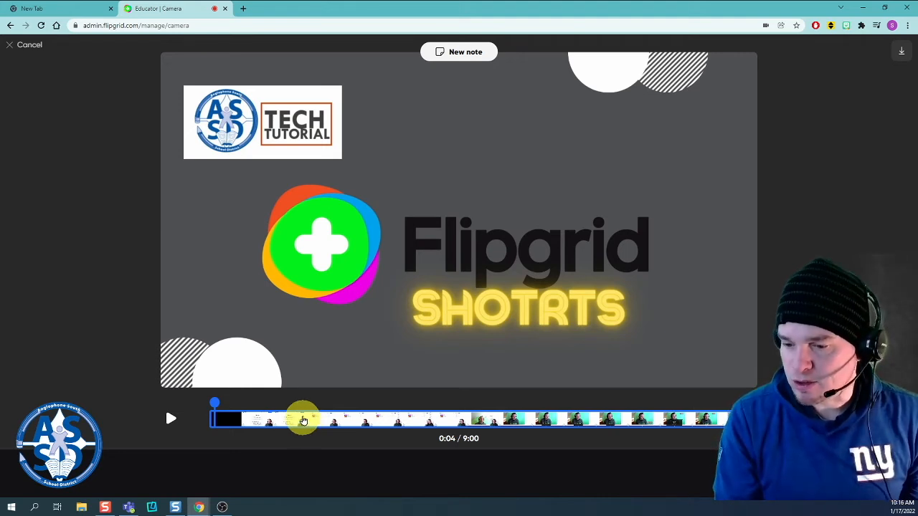
mouse_move(365, 456)
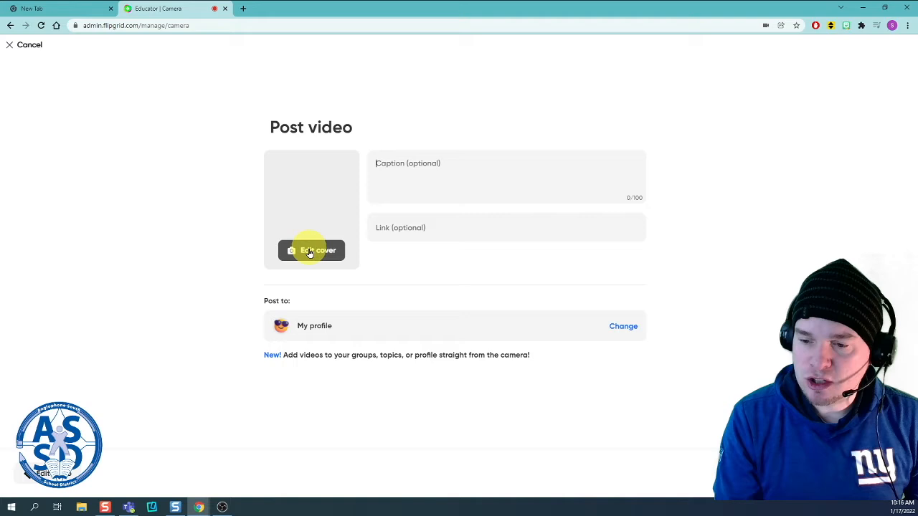
mouse_move(313, 261)
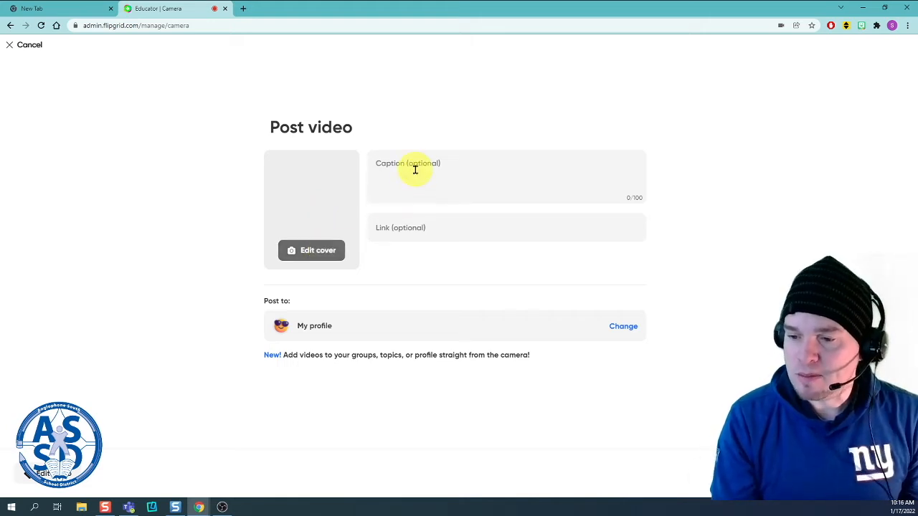
- Enter the caption 'Flipgrid Tutorial' for the uploaded video
left_click(415, 169)
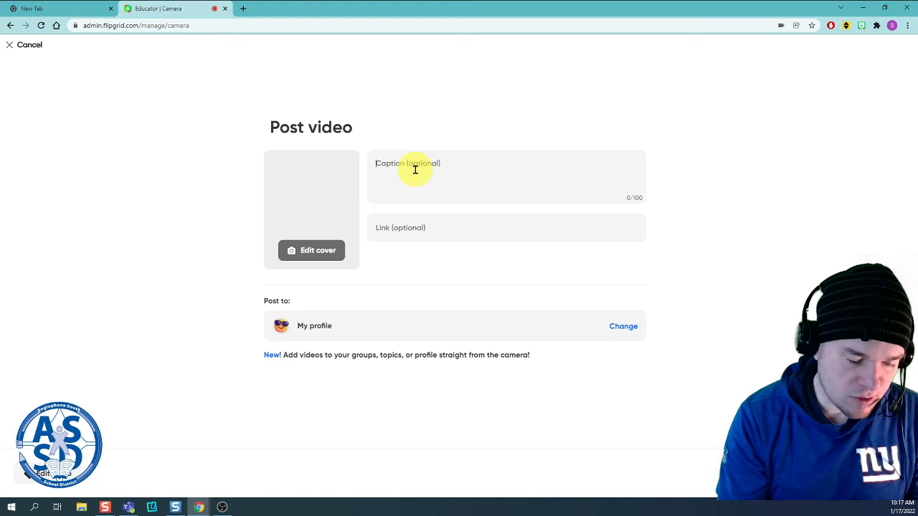
type("Flipgrid Tutorial")
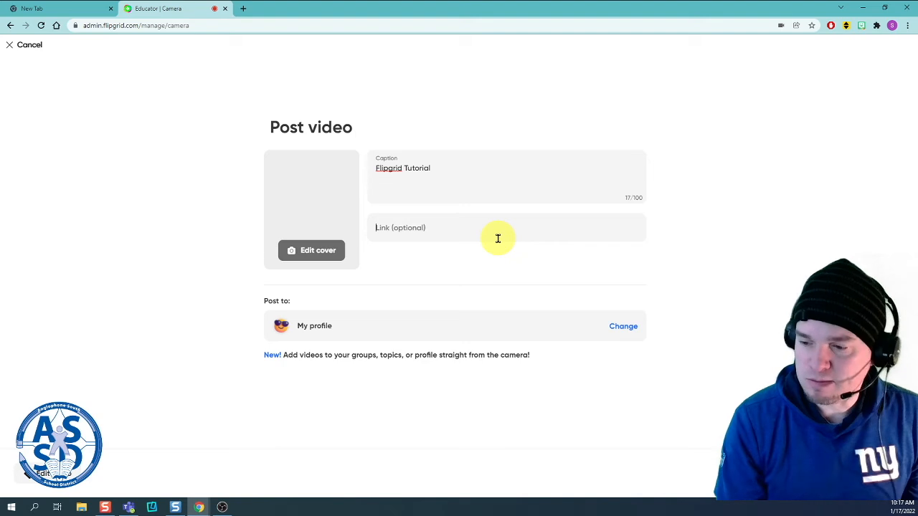
mouse_move(476, 414)
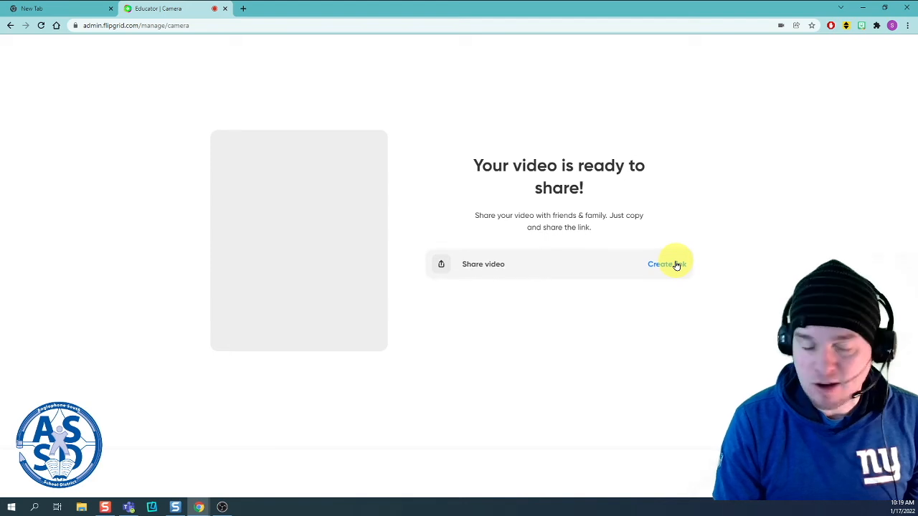
- Create a shareable link for the posted video and copy it
left_click(665, 264)
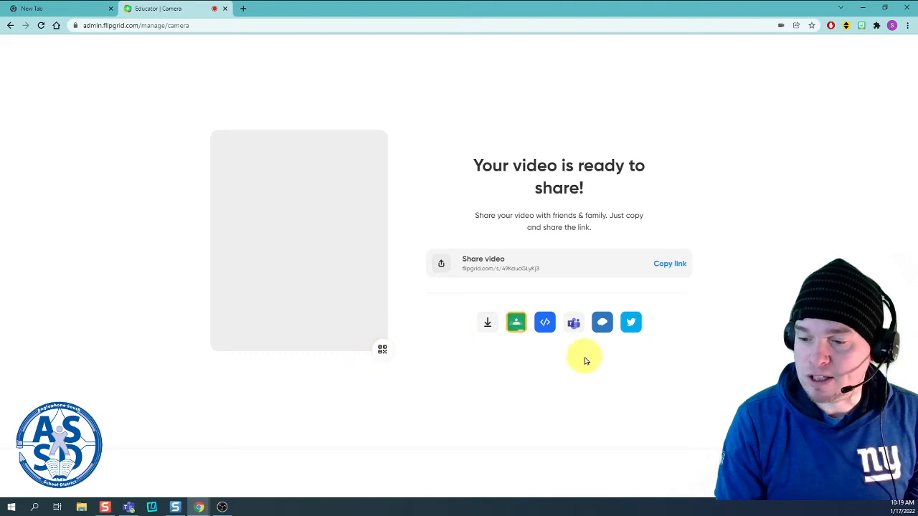
left_click(668, 264)
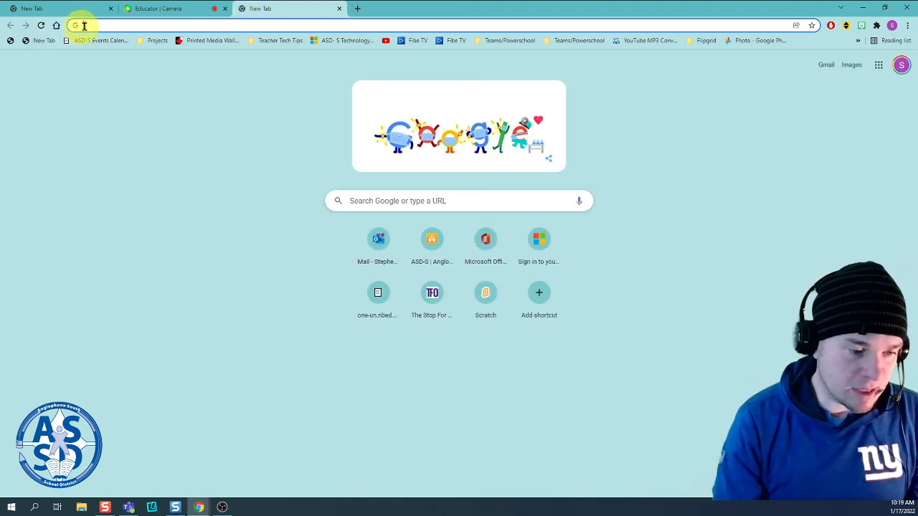
- Load the copied share link in the new tab and play the Flipgrid Tutorial video
left_click(84, 25)
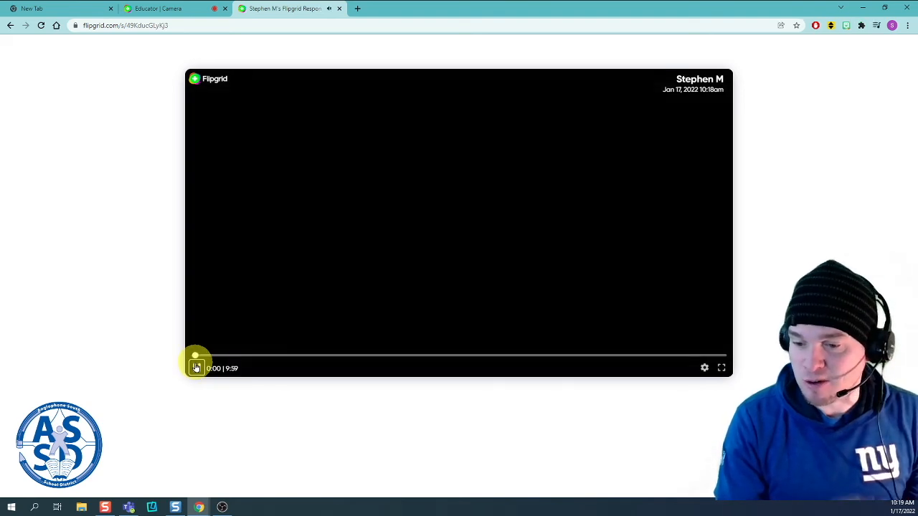
left_click(195, 367)
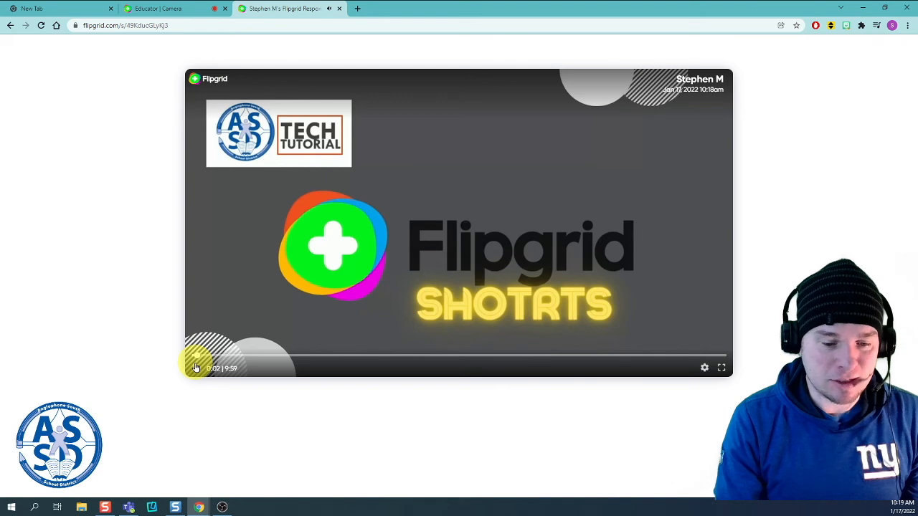